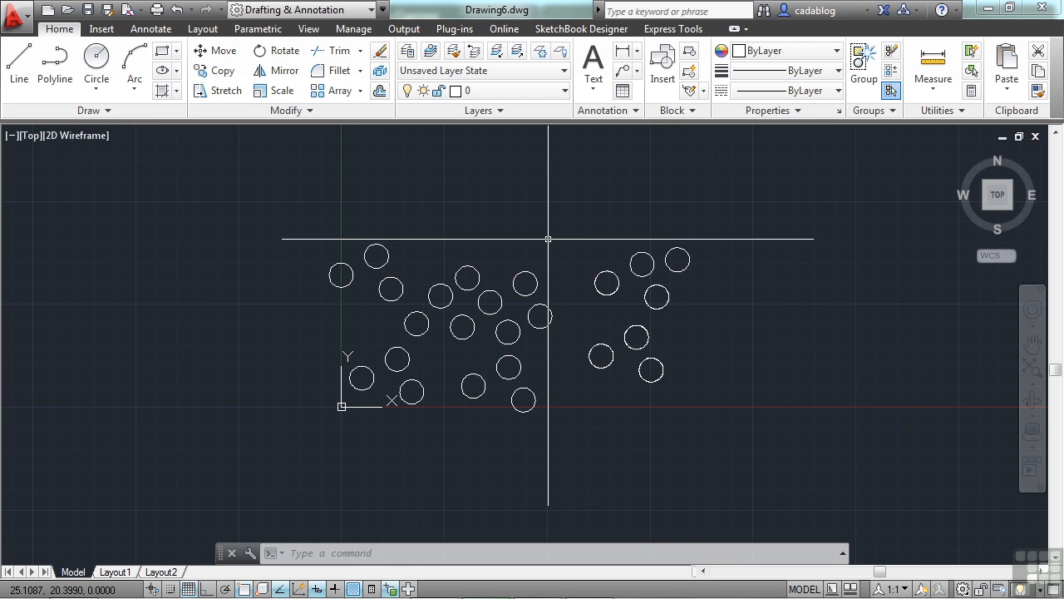
mouse_move(497, 249)
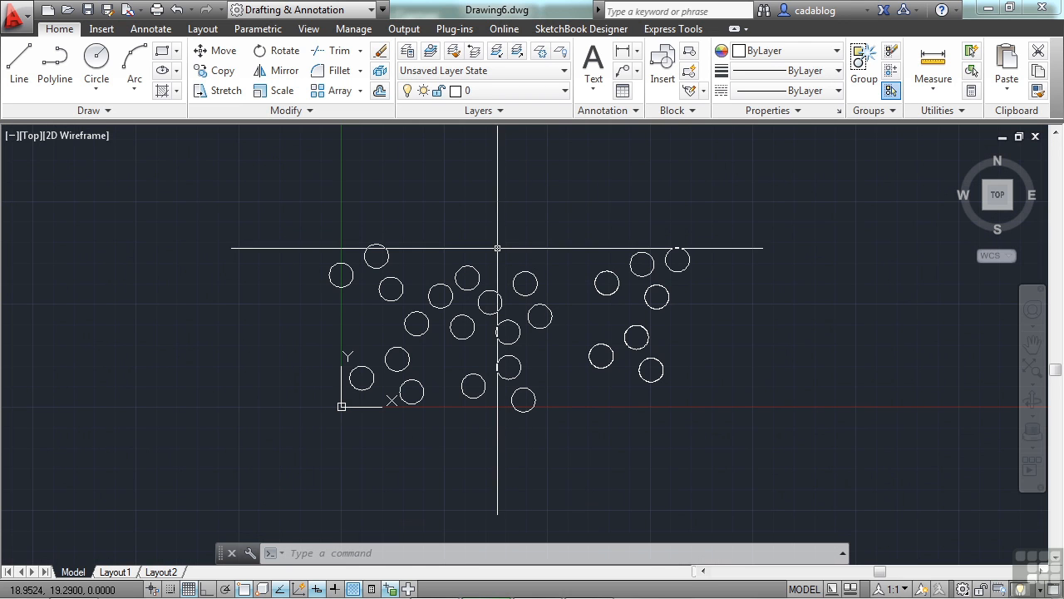
mouse_move(210, 128)
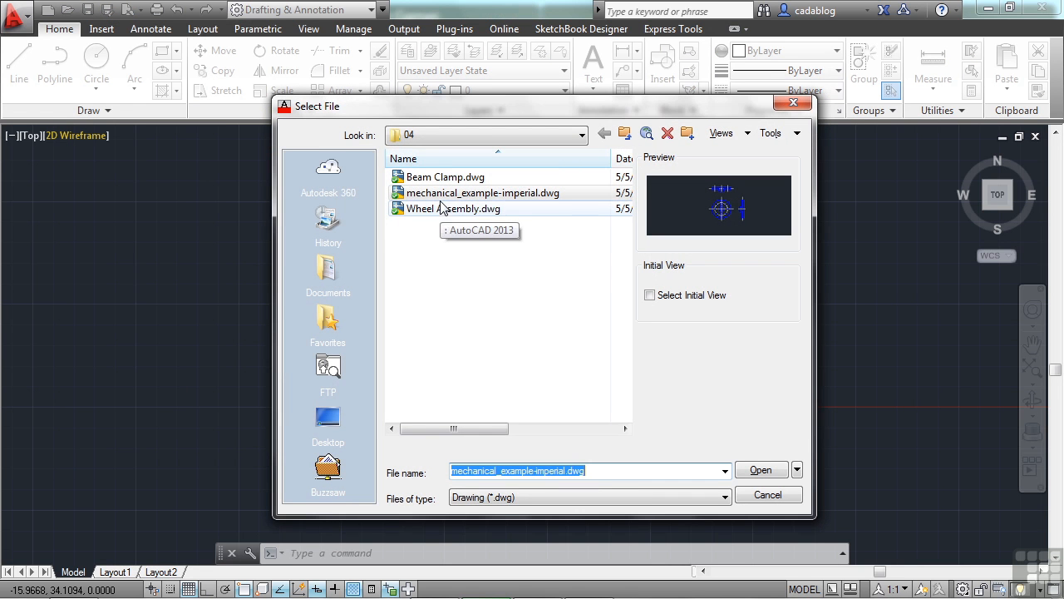
Step: Open mechanical_example-imperial.dwg from the Select File dialog
click(482, 192)
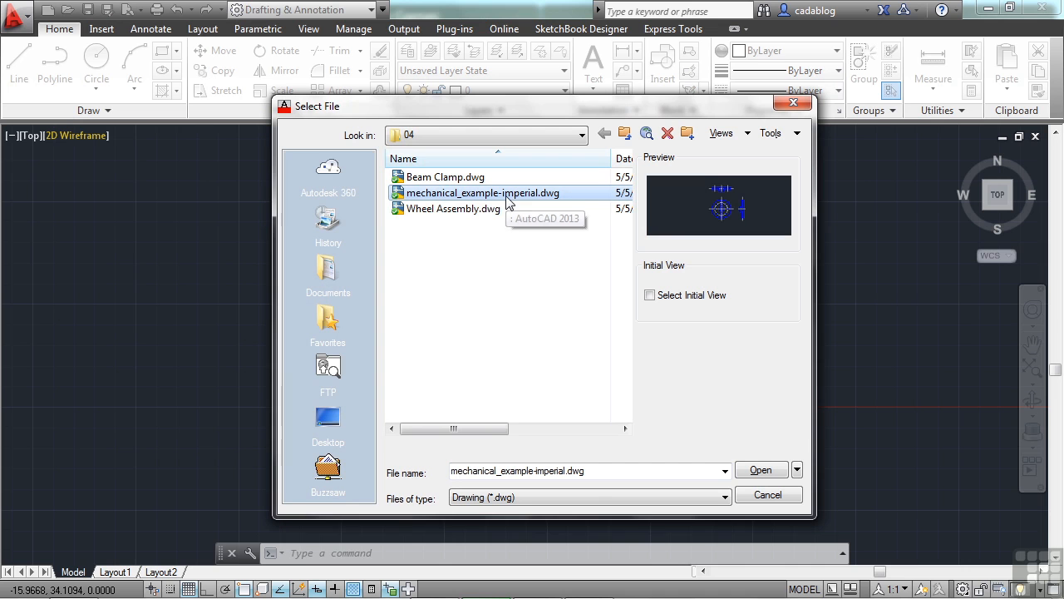
mouse_move(580, 204)
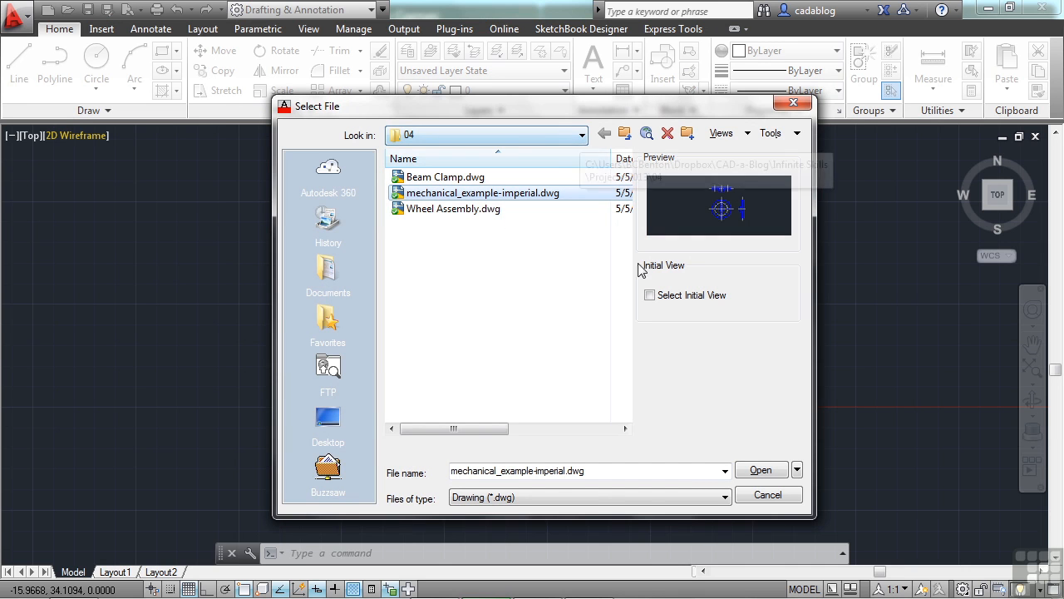
click(760, 470)
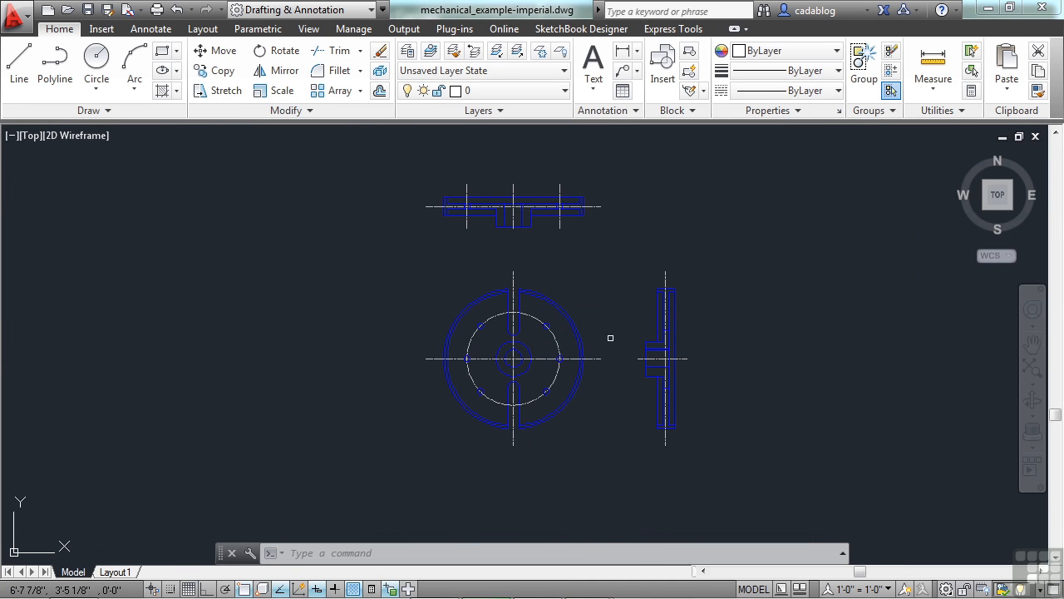
mouse_move(588, 327)
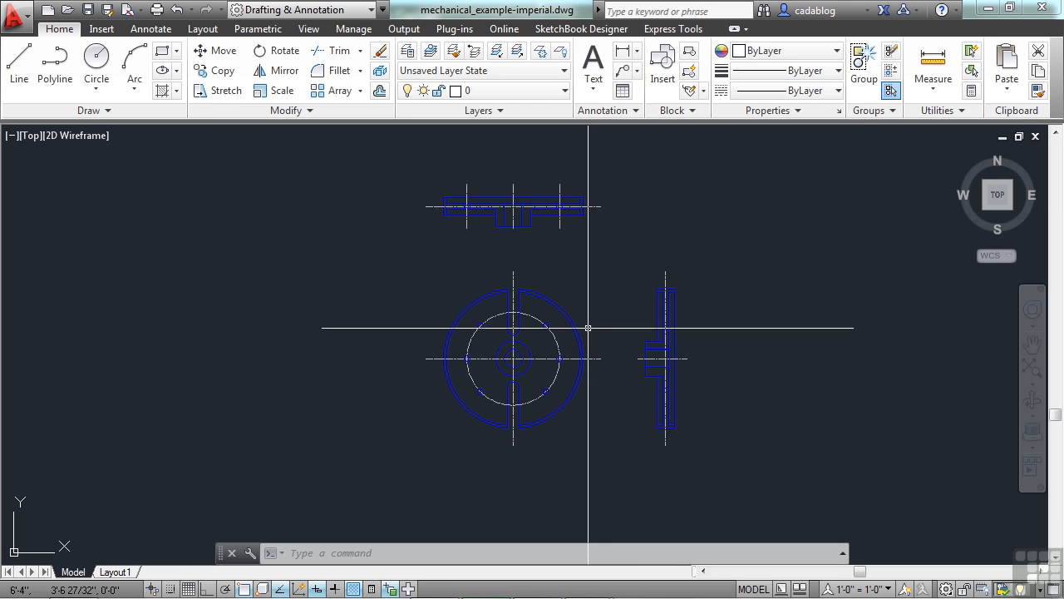
mouse_move(601, 336)
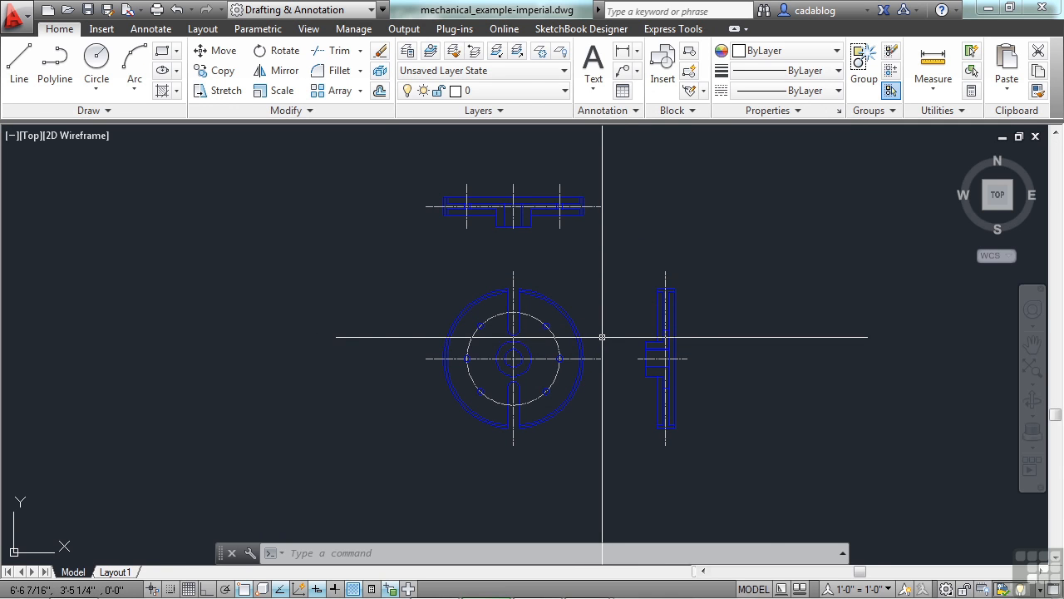
scroll(up, 3)
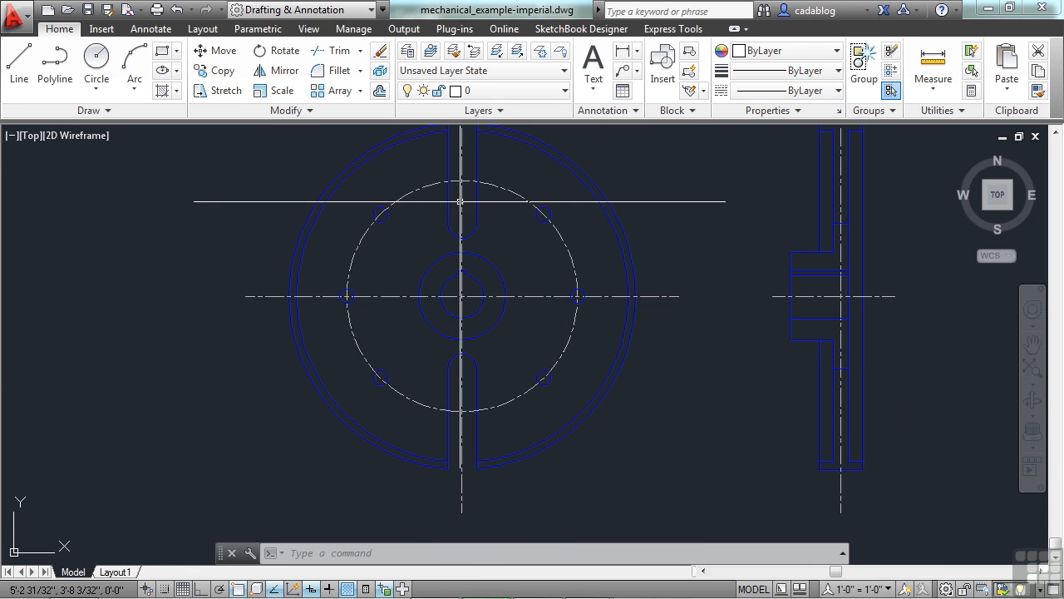
mouse_move(544, 361)
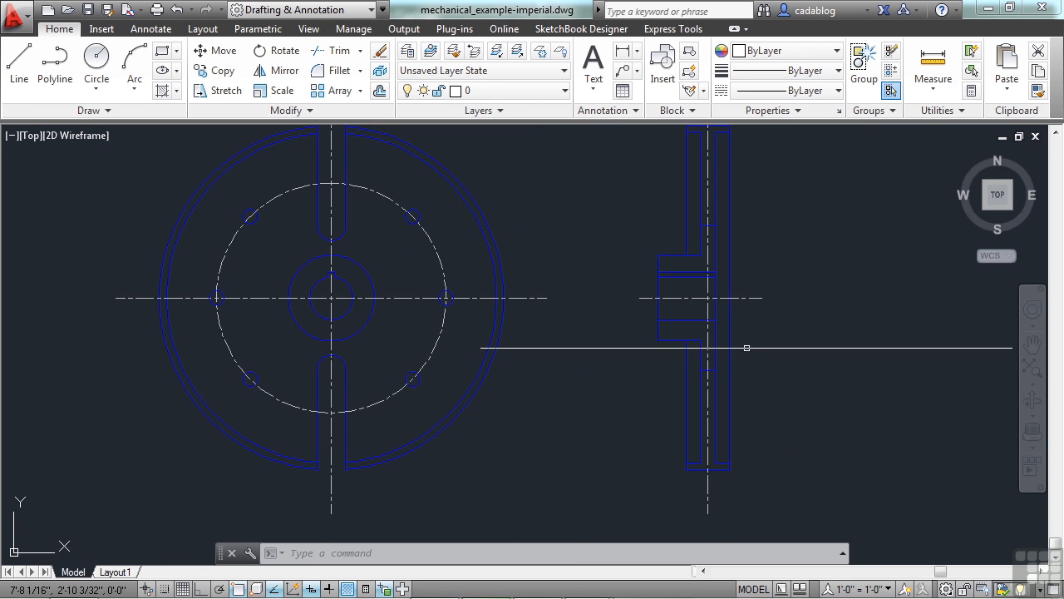
scroll(down, 3)
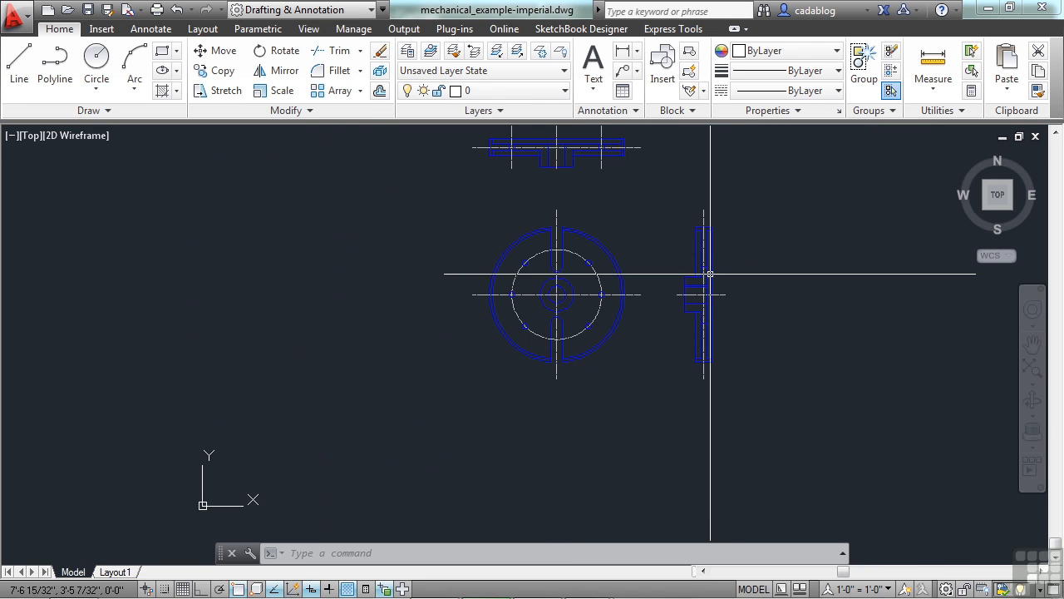
scroll(down, 3)
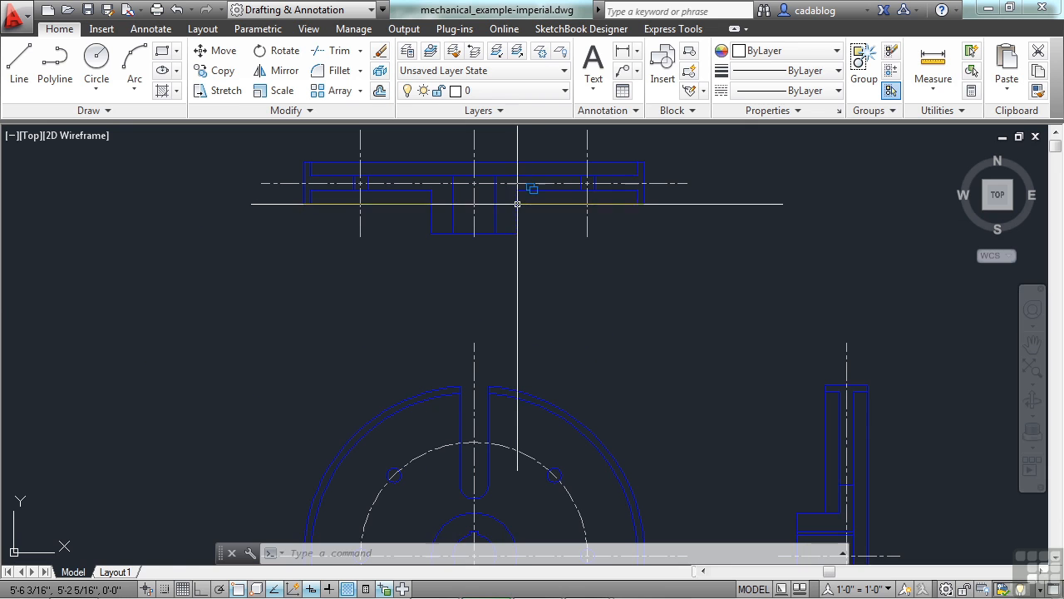
mouse_move(517, 203)
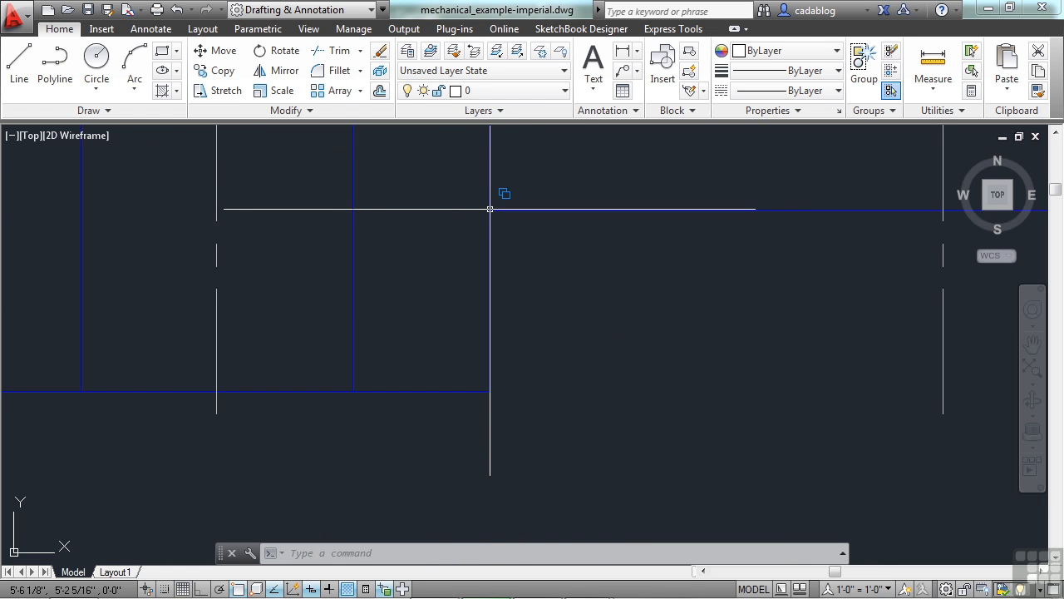
mouse_move(496, 227)
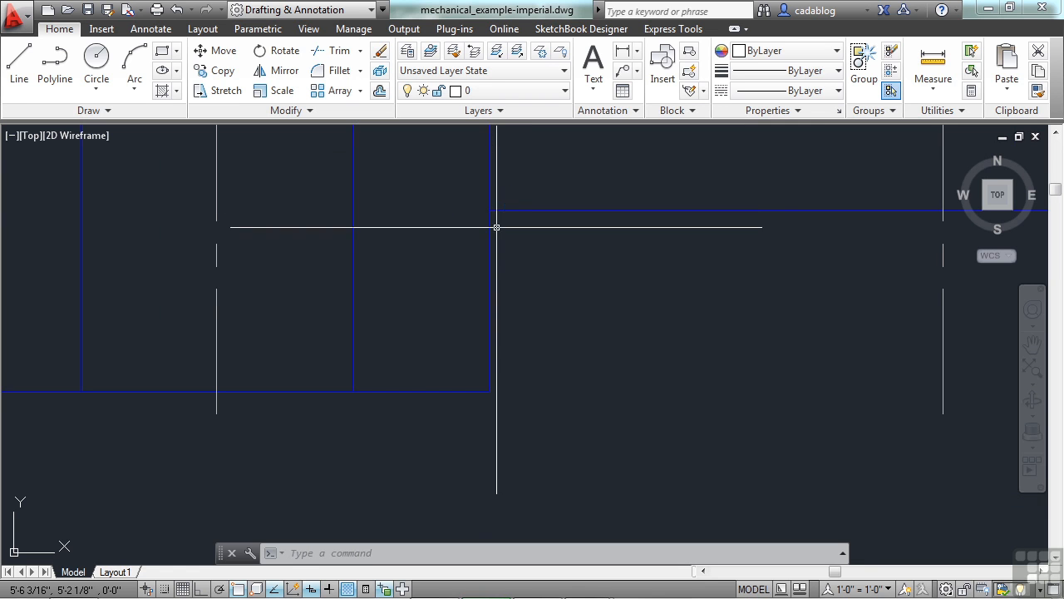
mouse_move(505, 210)
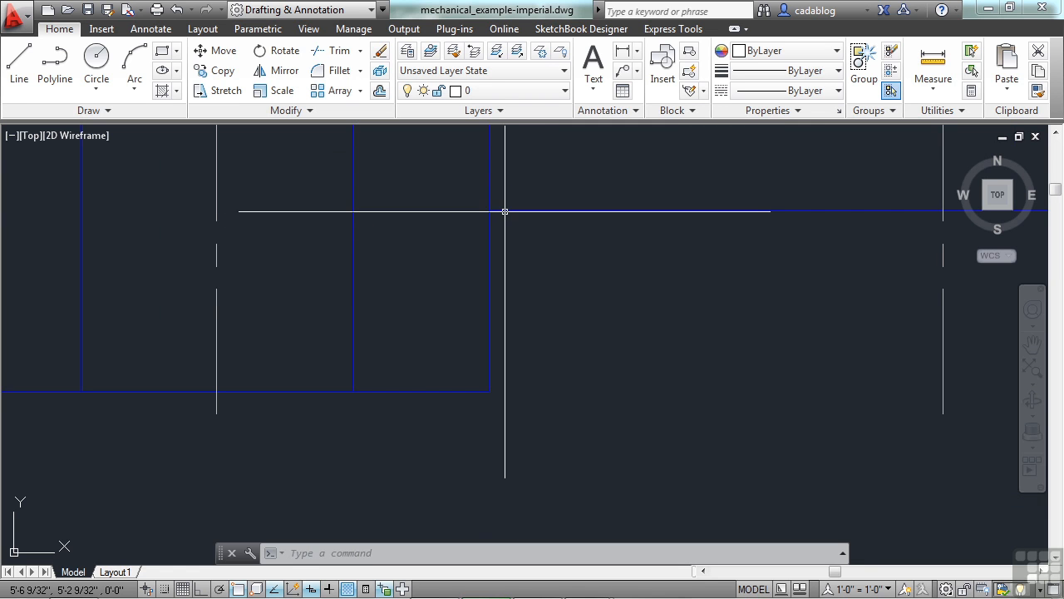
click(504, 209)
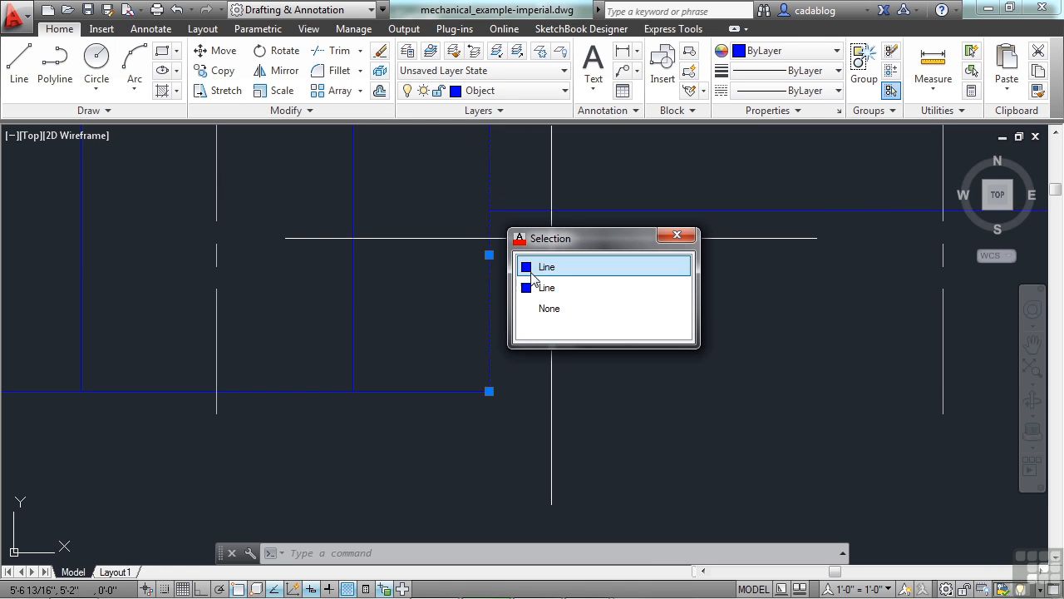
mouse_move(578, 281)
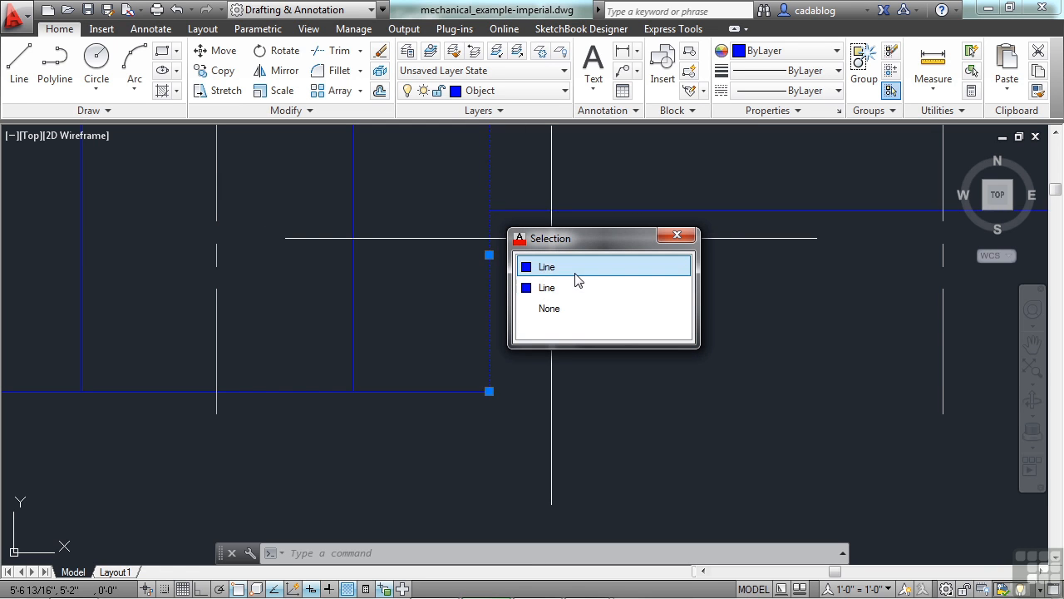
mouse_move(580, 268)
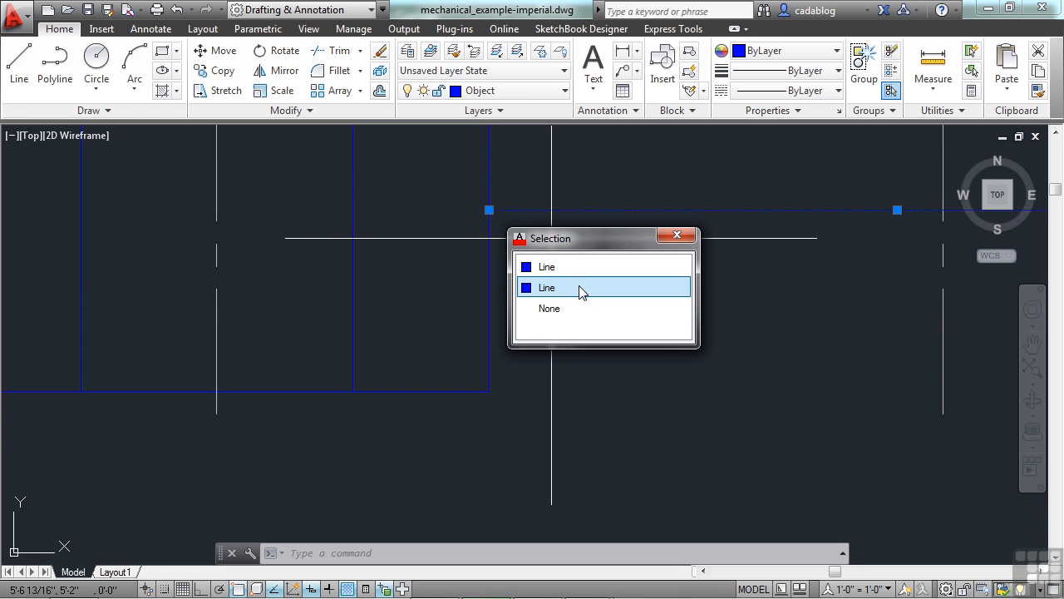
mouse_move(582, 289)
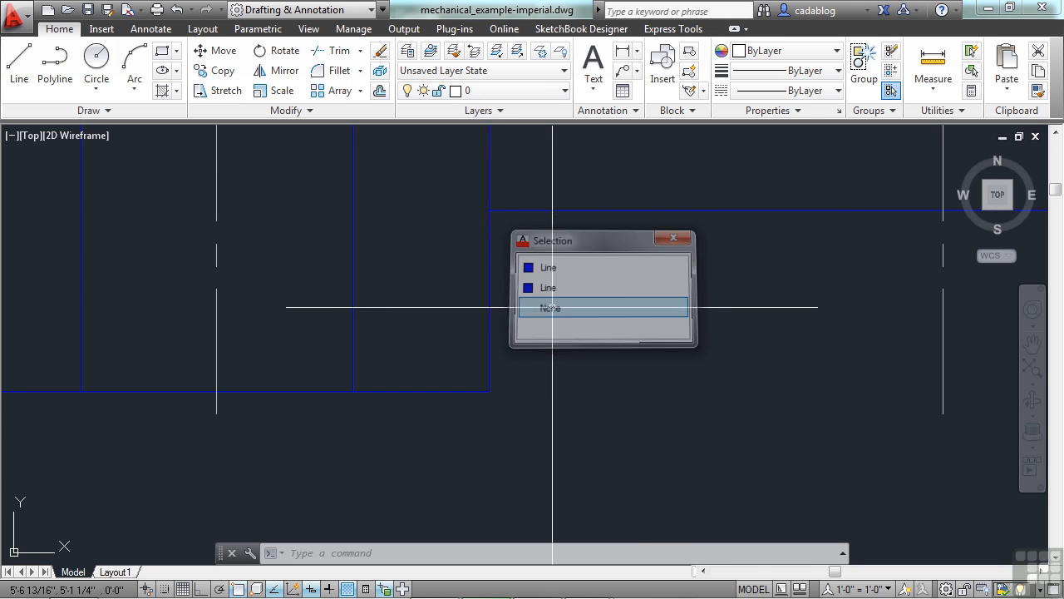
click(551, 308)
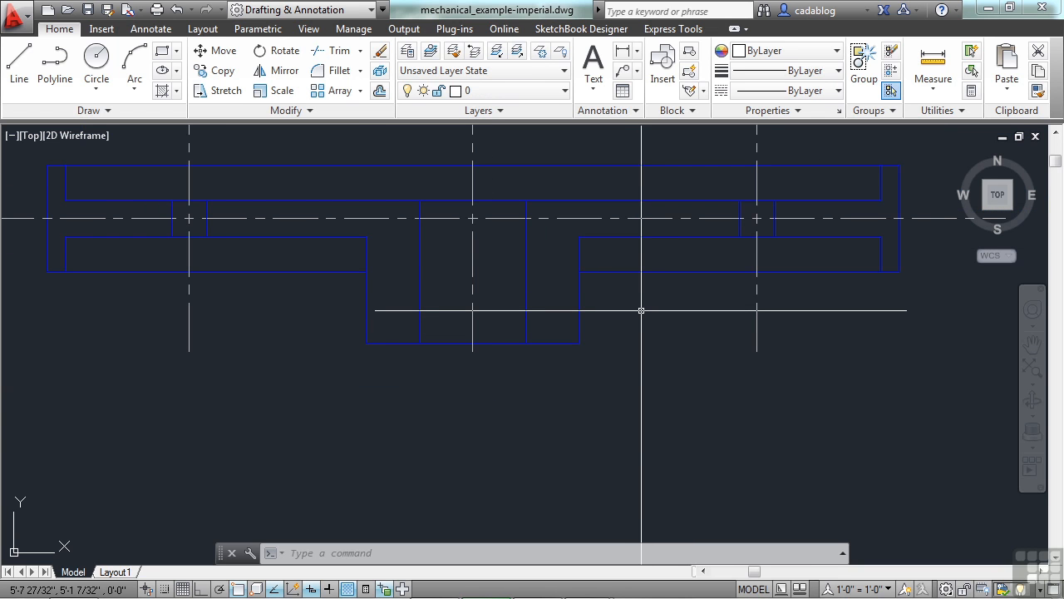
mouse_move(566, 274)
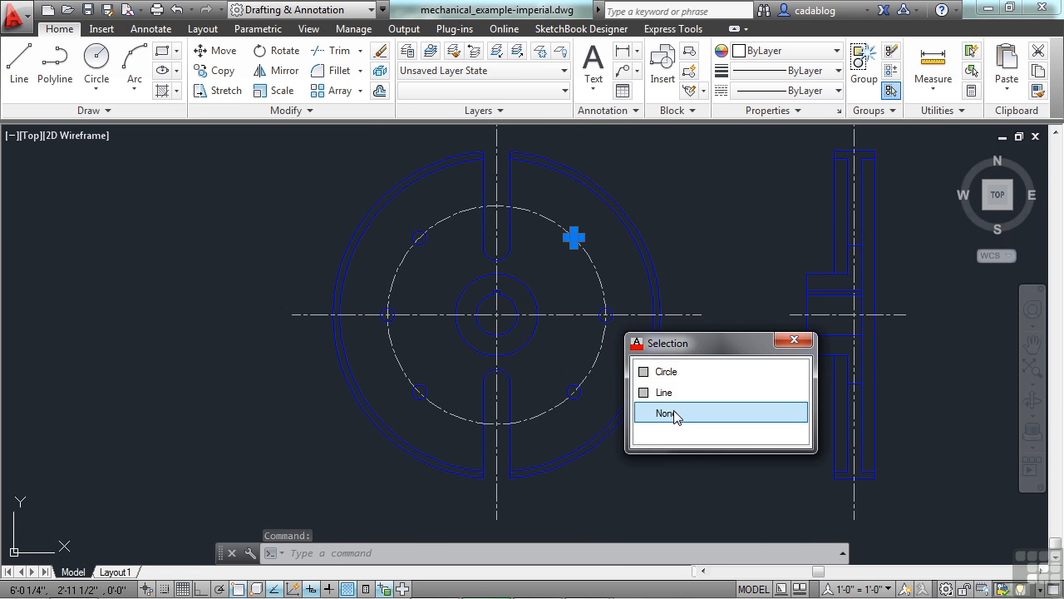
click(665, 413)
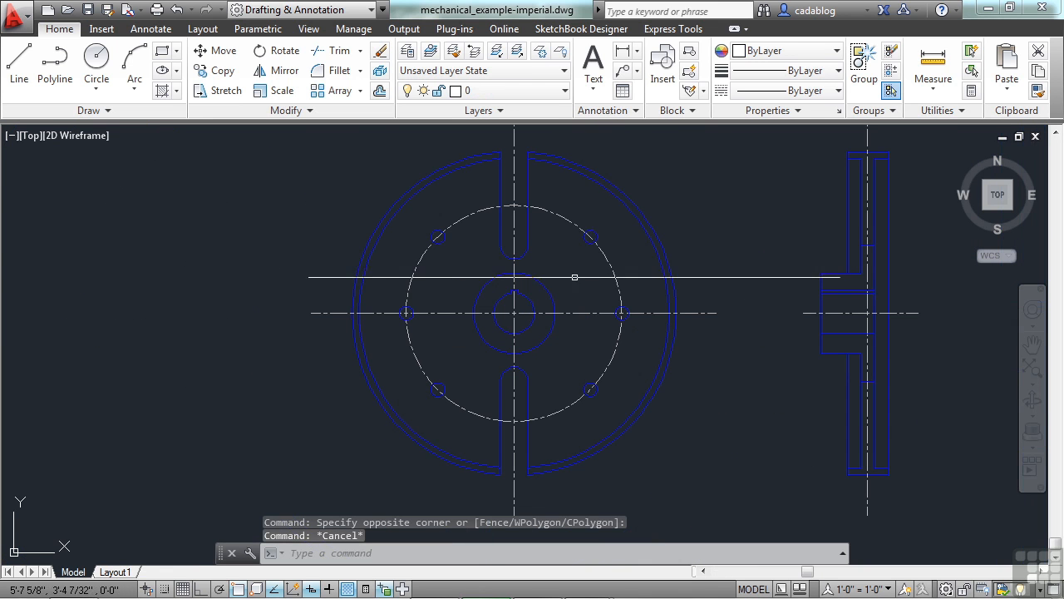
mouse_move(586, 244)
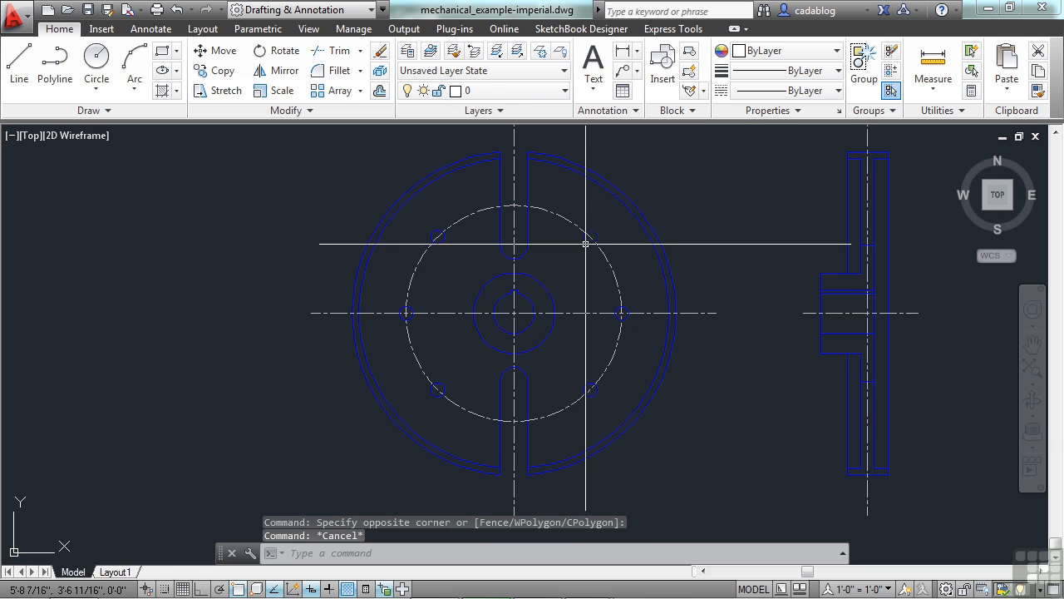
Step: Select Similar on one bolt-hole circle to grab all six, then start ERASE
right_click(582, 270)
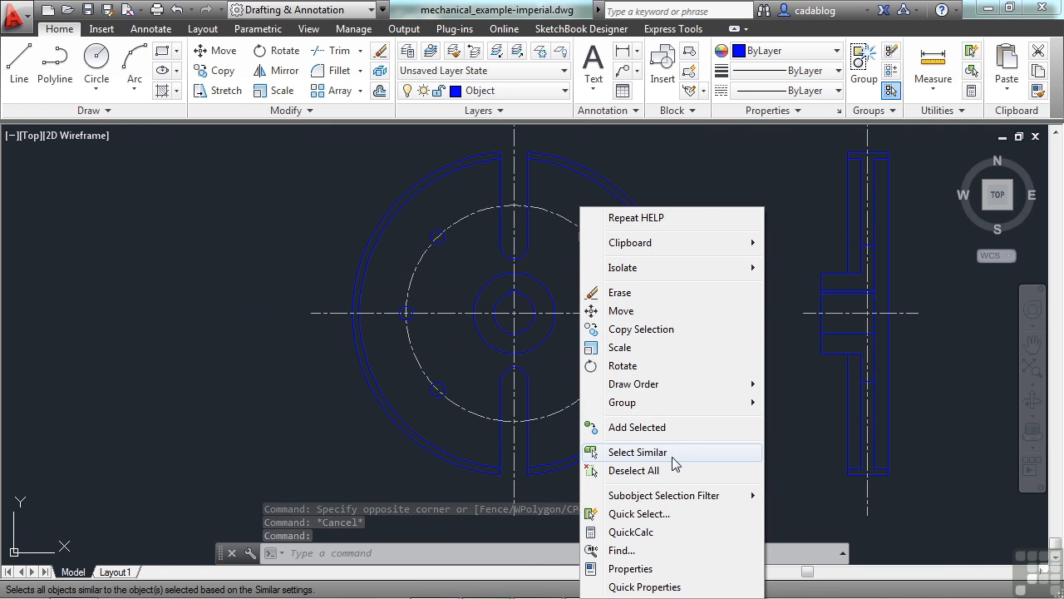
click(638, 451)
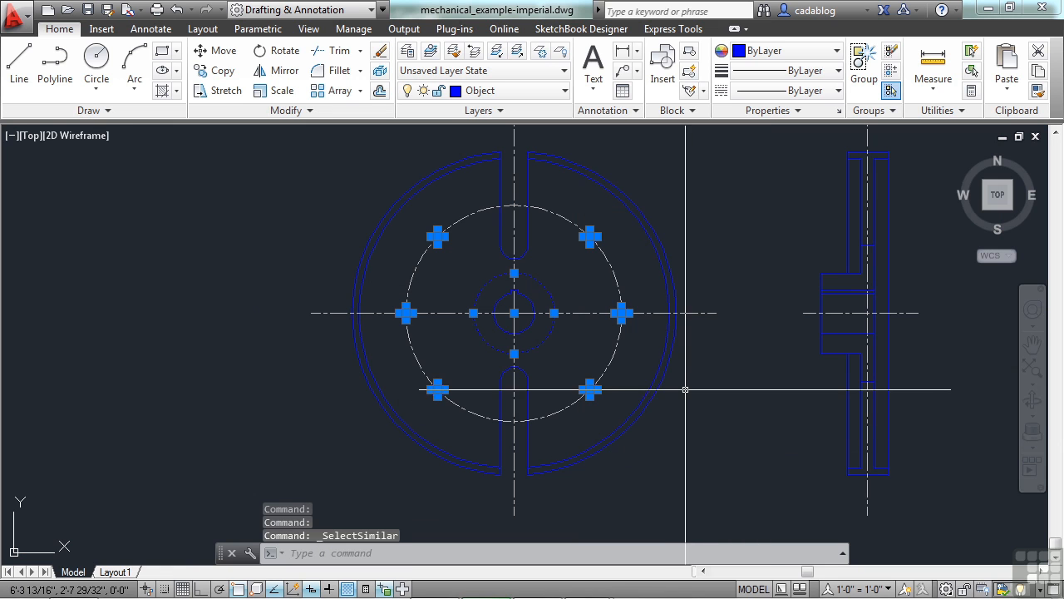
mouse_move(688, 381)
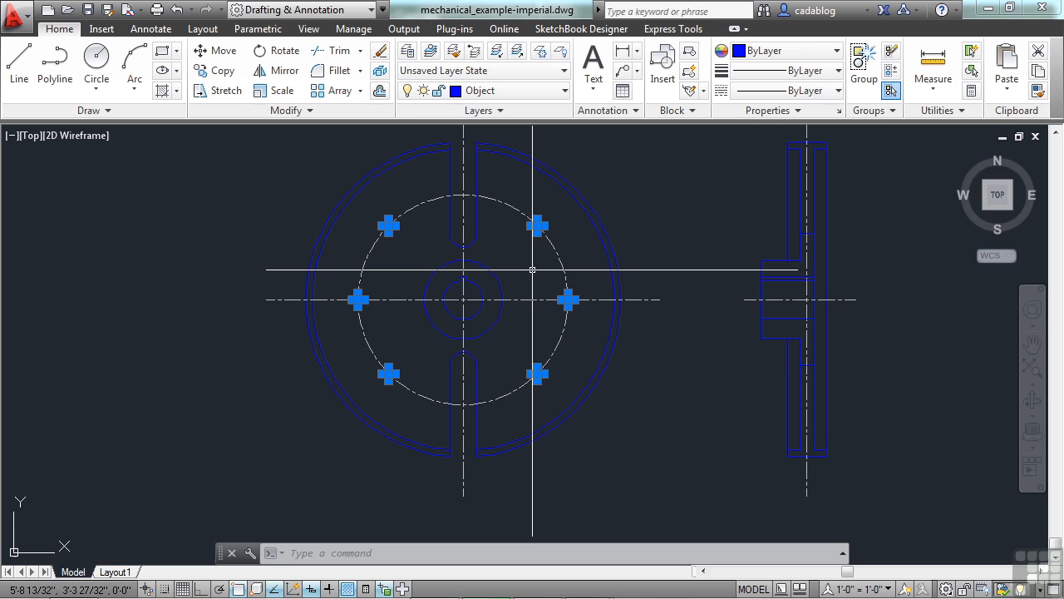
text(ERas)
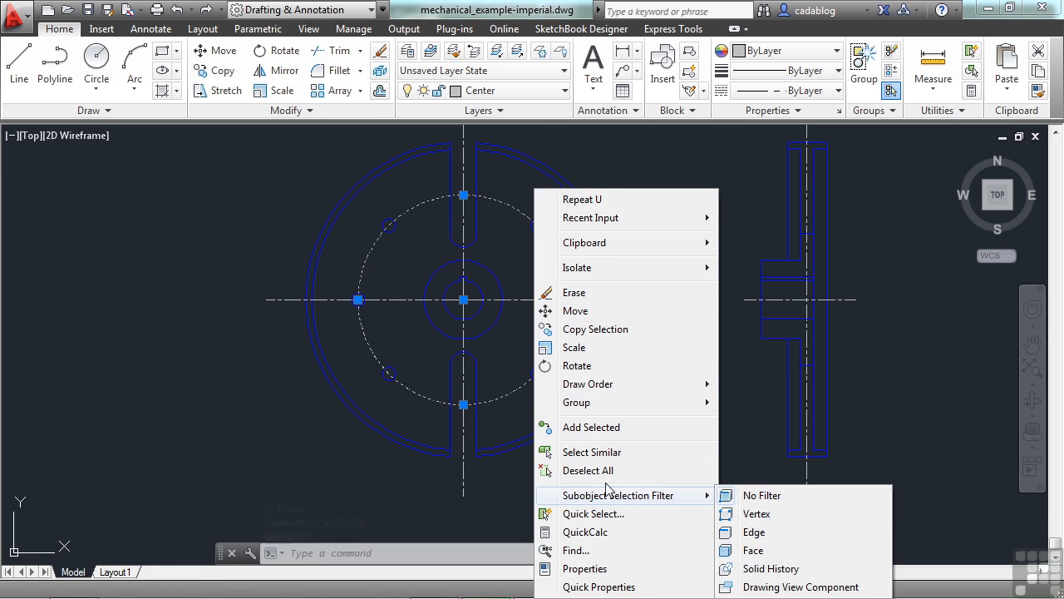
Step: Select Similar on a centerline to gather every centerline in all views, then clear the selection
click(592, 452)
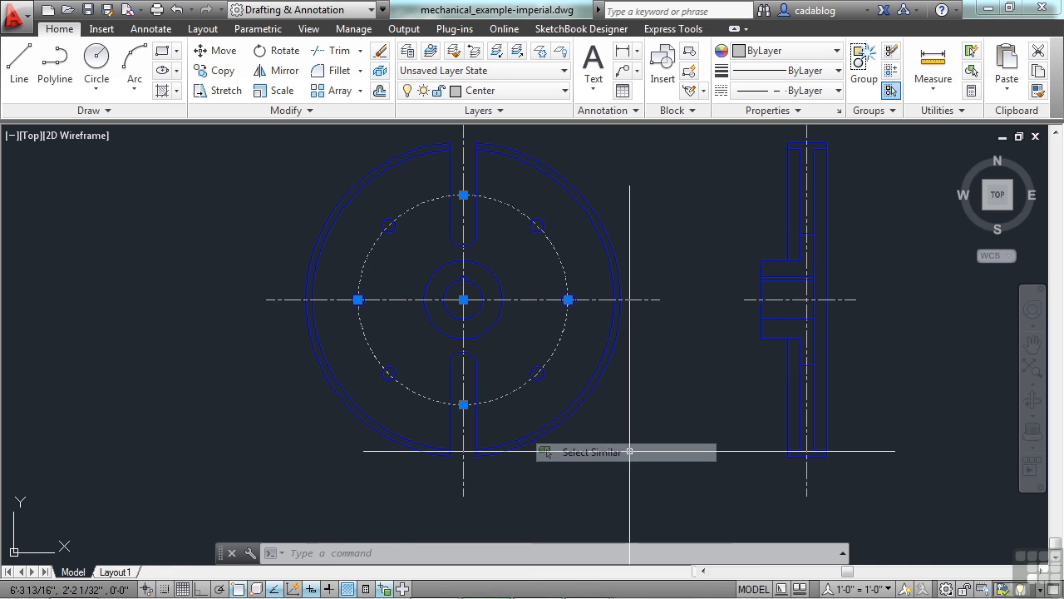
click(592, 451)
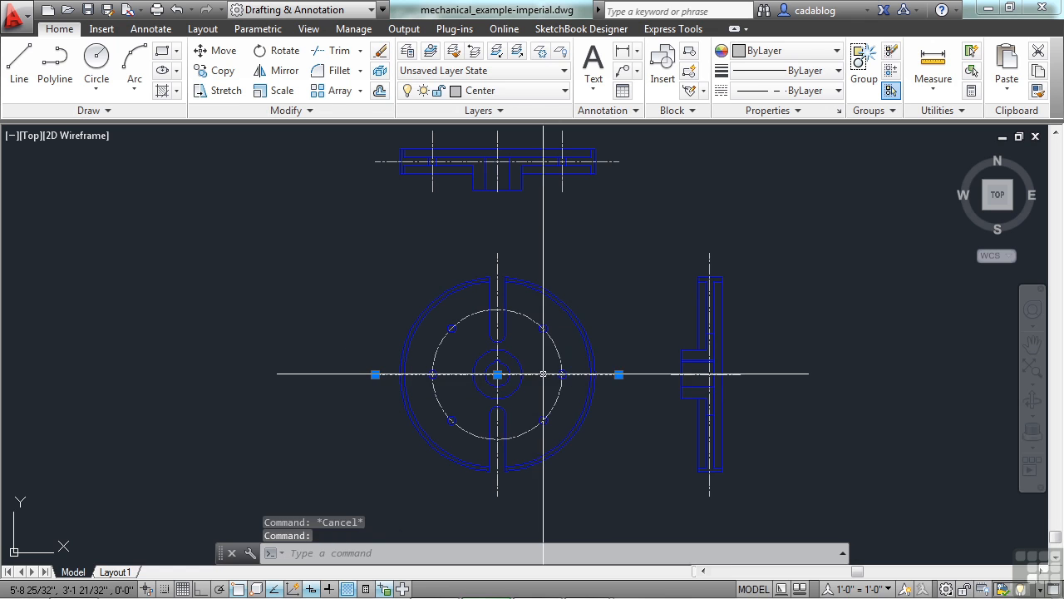
right_click(544, 374)
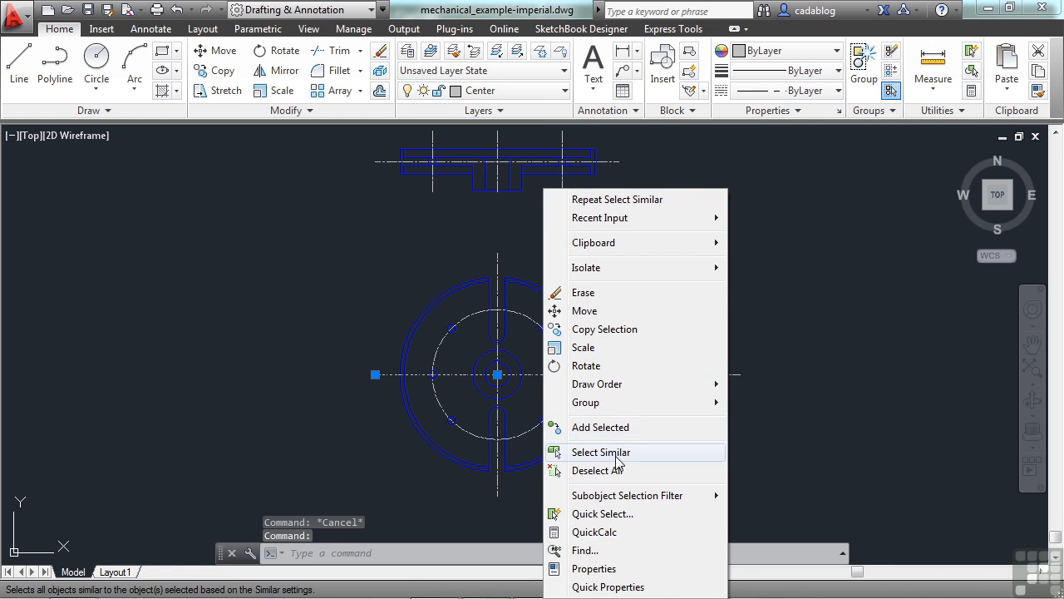
click(601, 451)
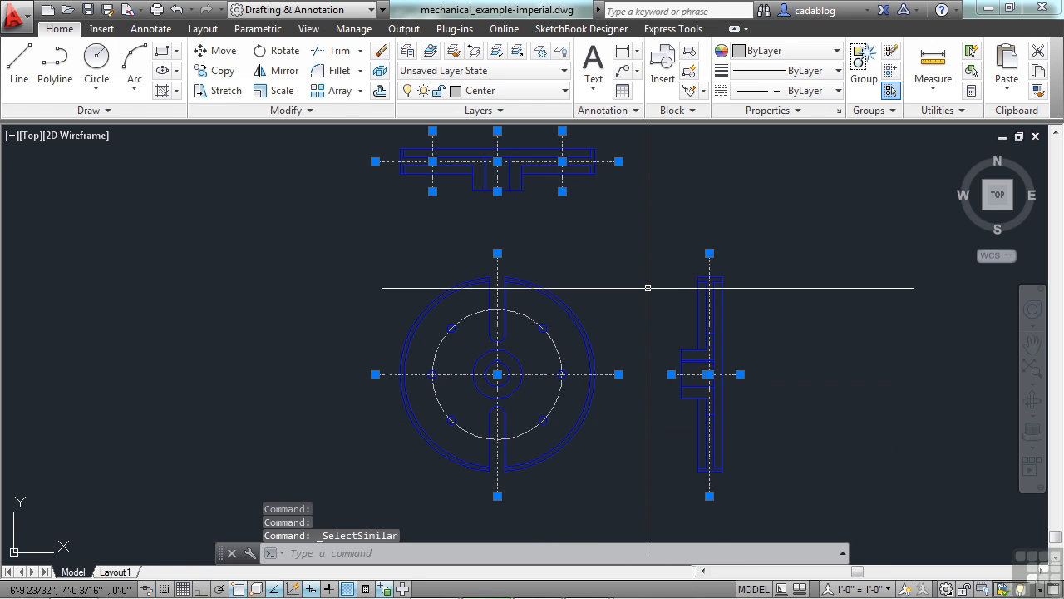
key(escape)
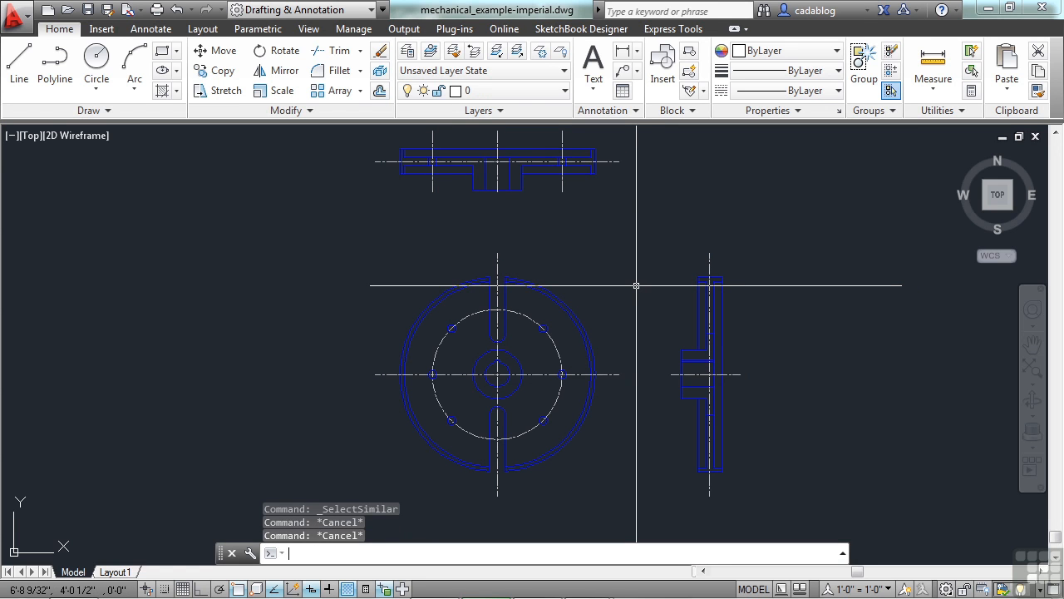
mouse_move(616, 248)
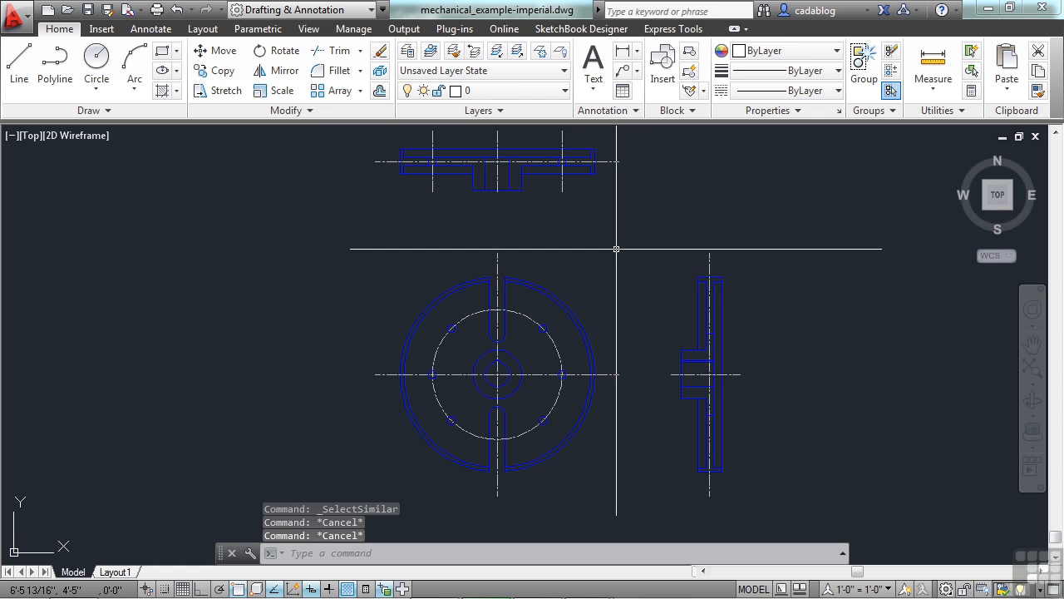
Step: Run SELECTSIMILAR and enter its SE Settings option
text(SE)
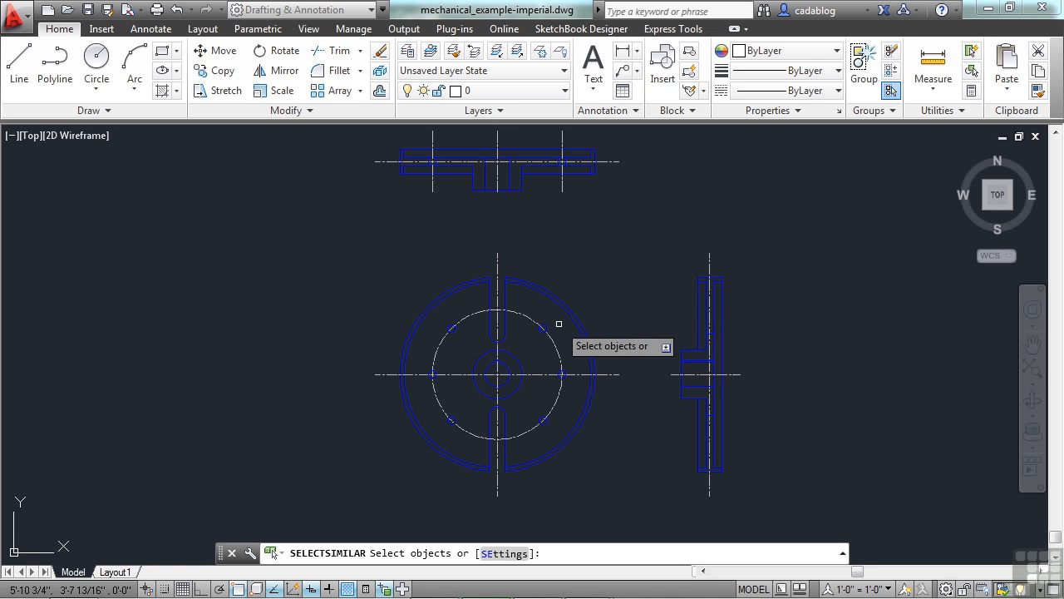
text(se)
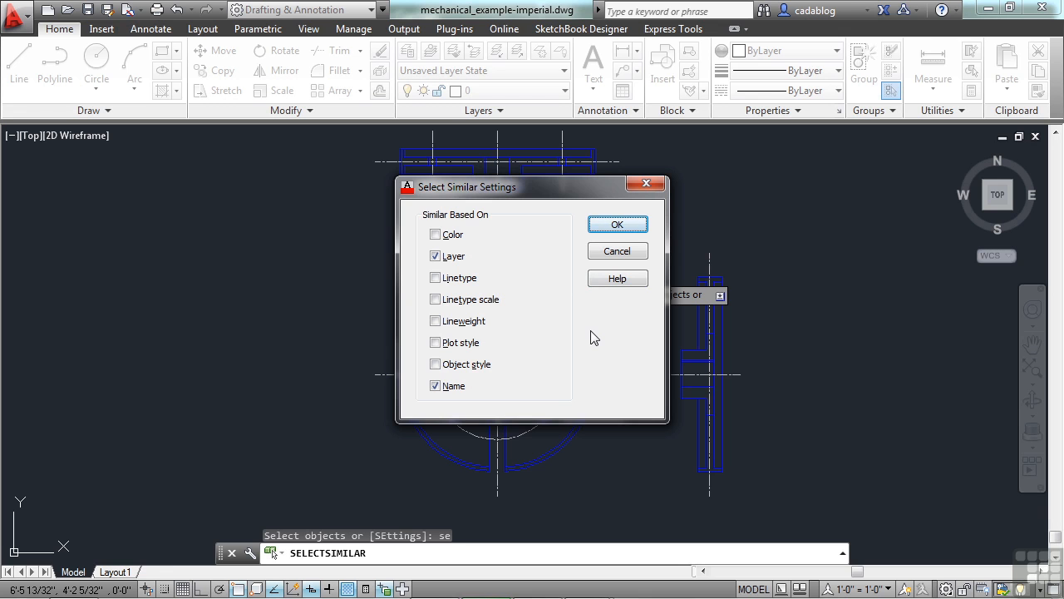
mouse_move(566, 359)
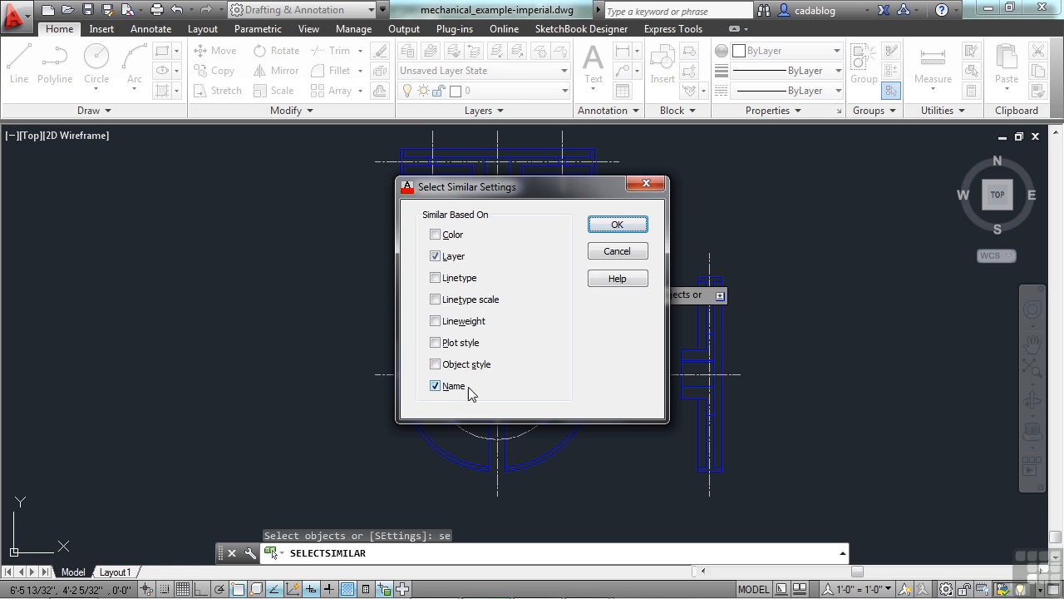
Step: Drag the Select Similar Settings dialog to the left, uncovering the flywheel views
drag(468, 187, 143, 206)
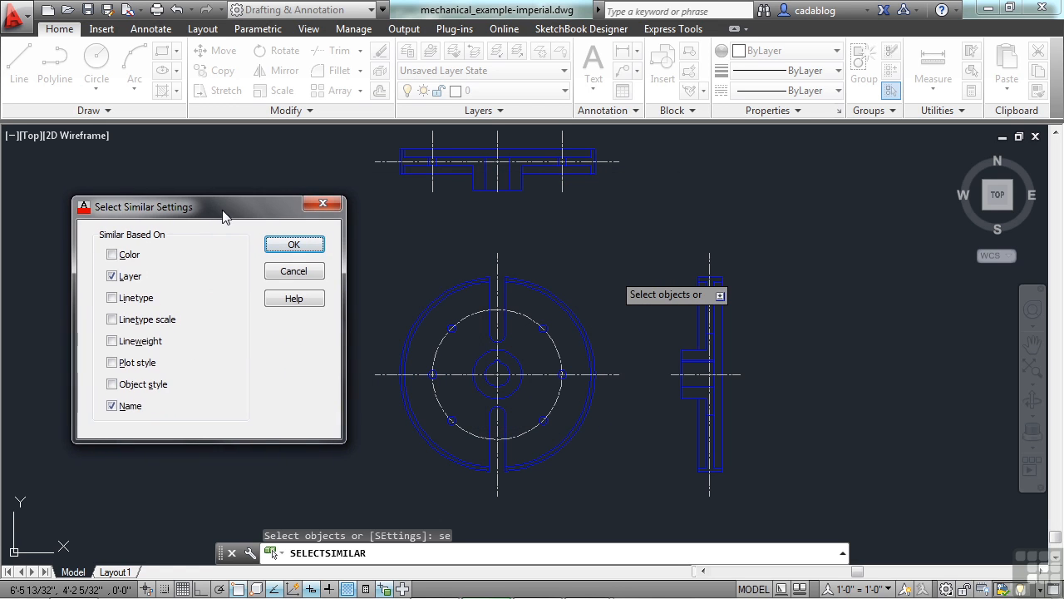
mouse_move(462, 337)
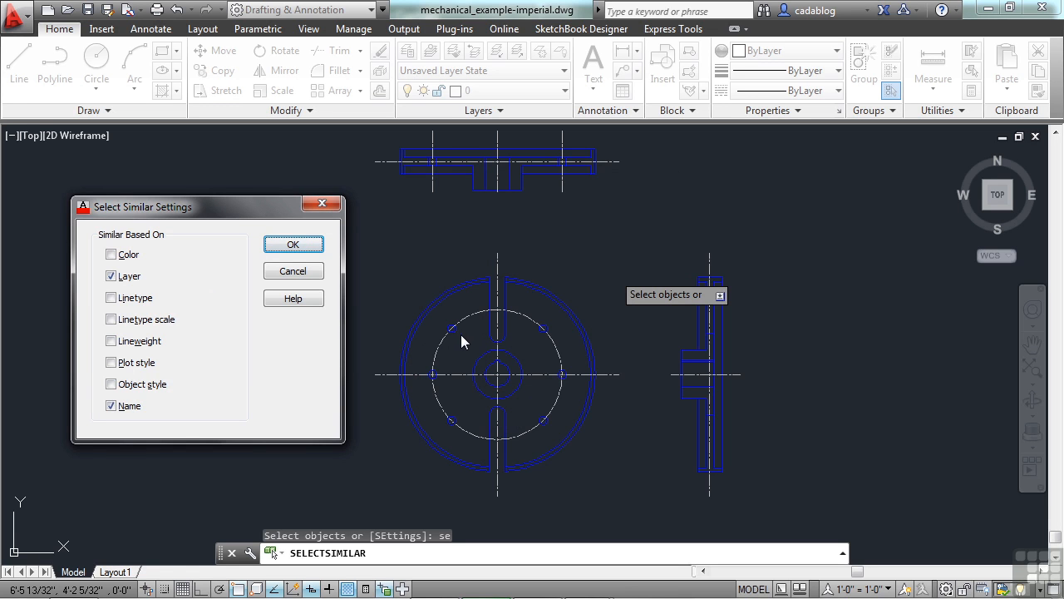
mouse_move(563, 337)
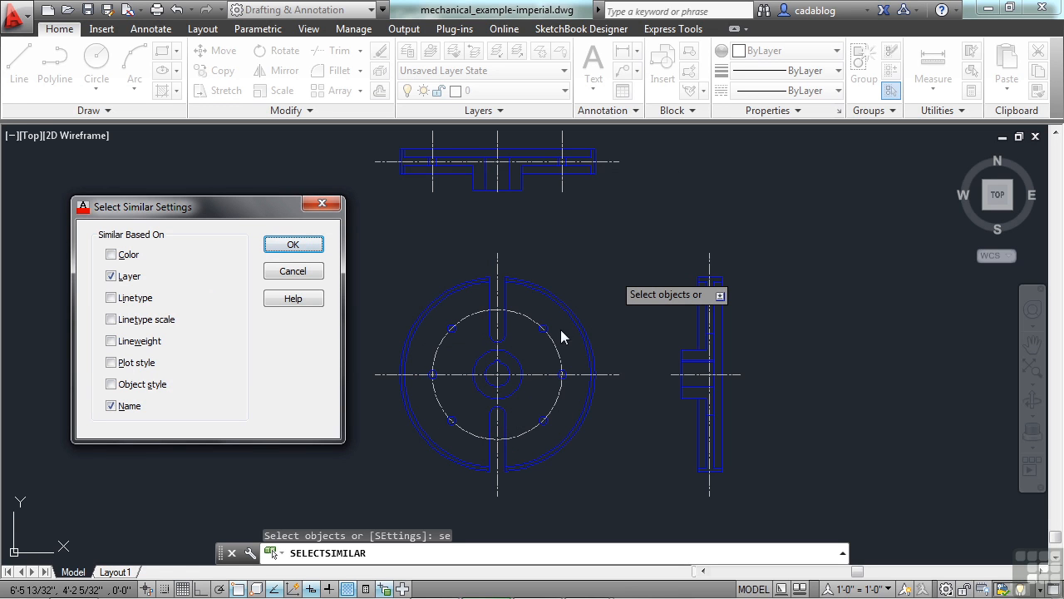
mouse_move(515, 424)
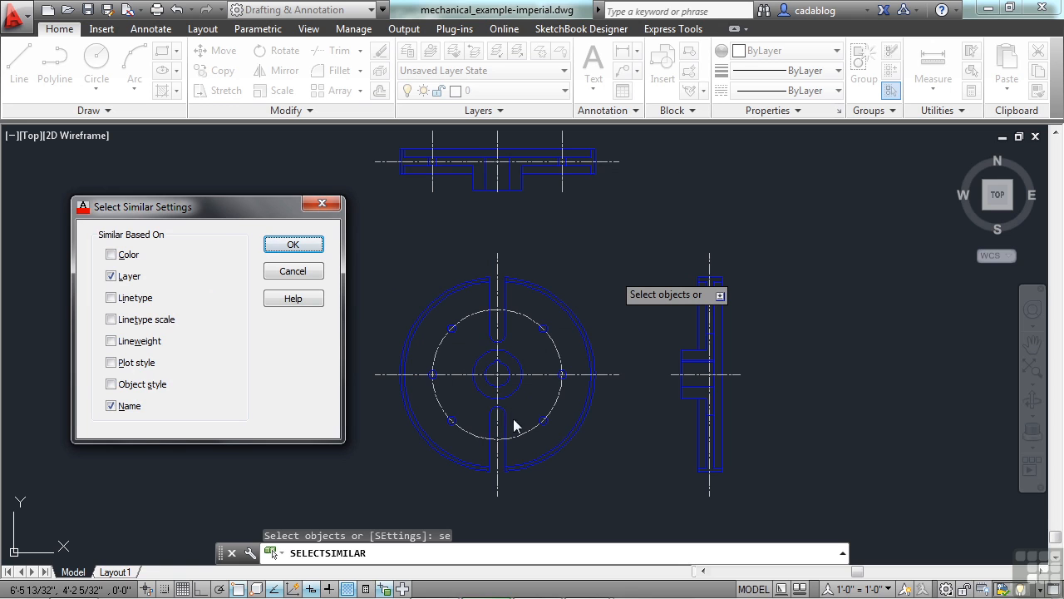
mouse_move(358, 368)
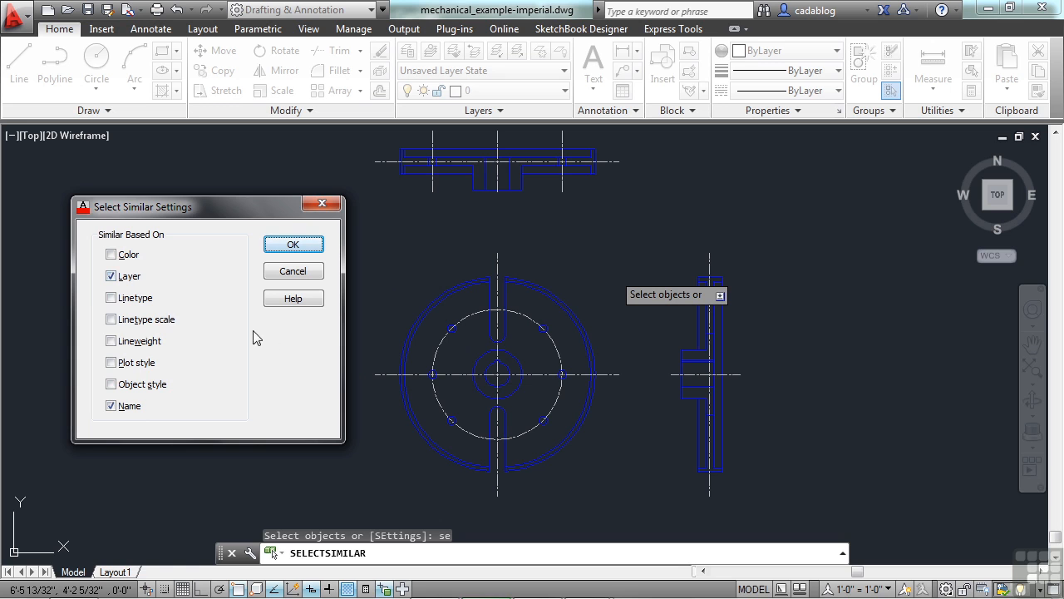
mouse_move(455, 341)
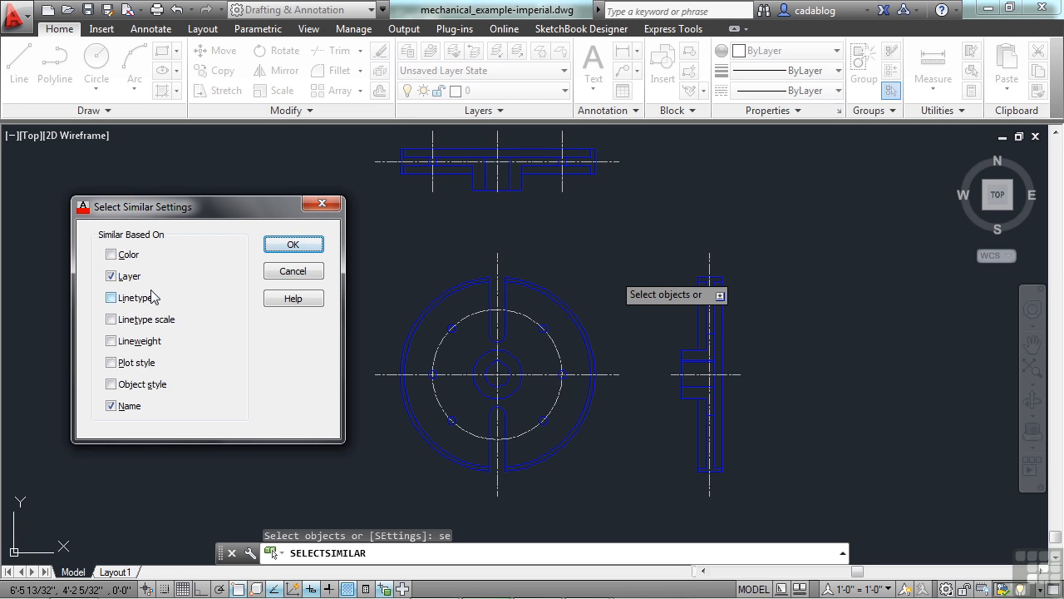
mouse_move(183, 322)
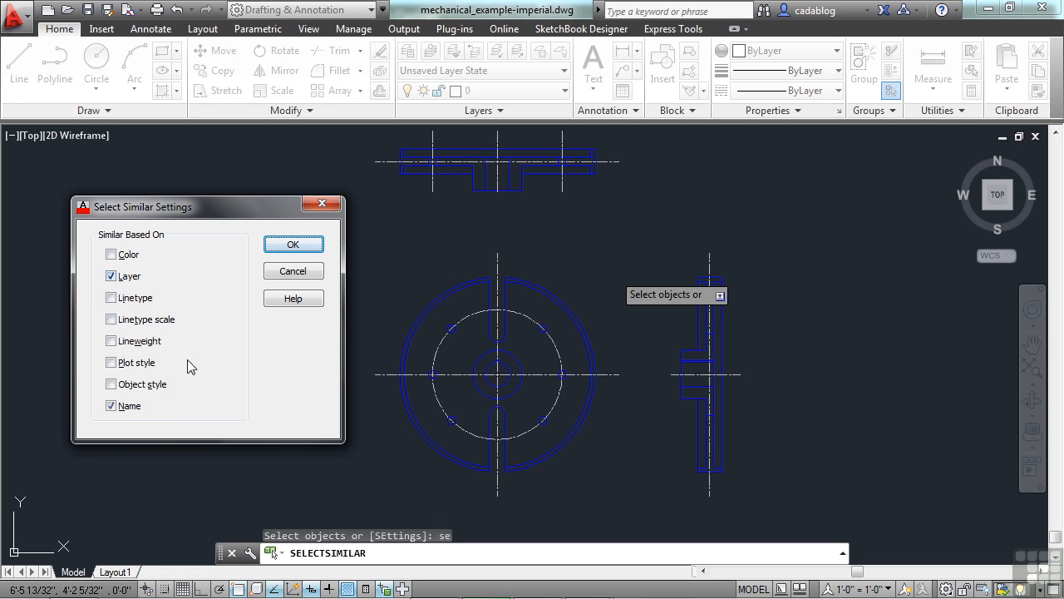
mouse_move(260, 413)
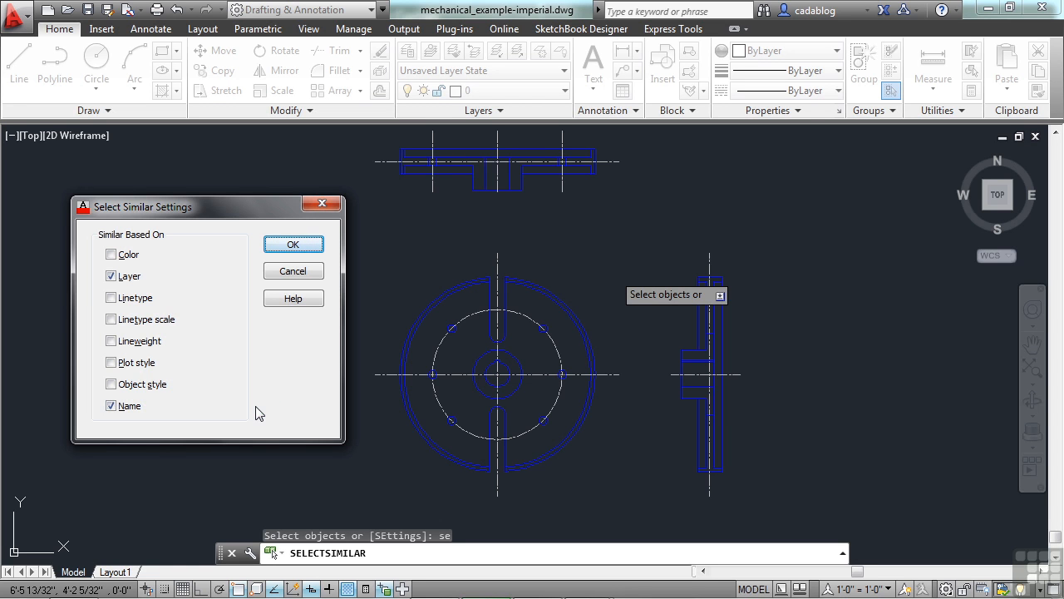
Step: Uncheck Name so Select Similar matches by Layer only, and confirm with OK
click(111, 405)
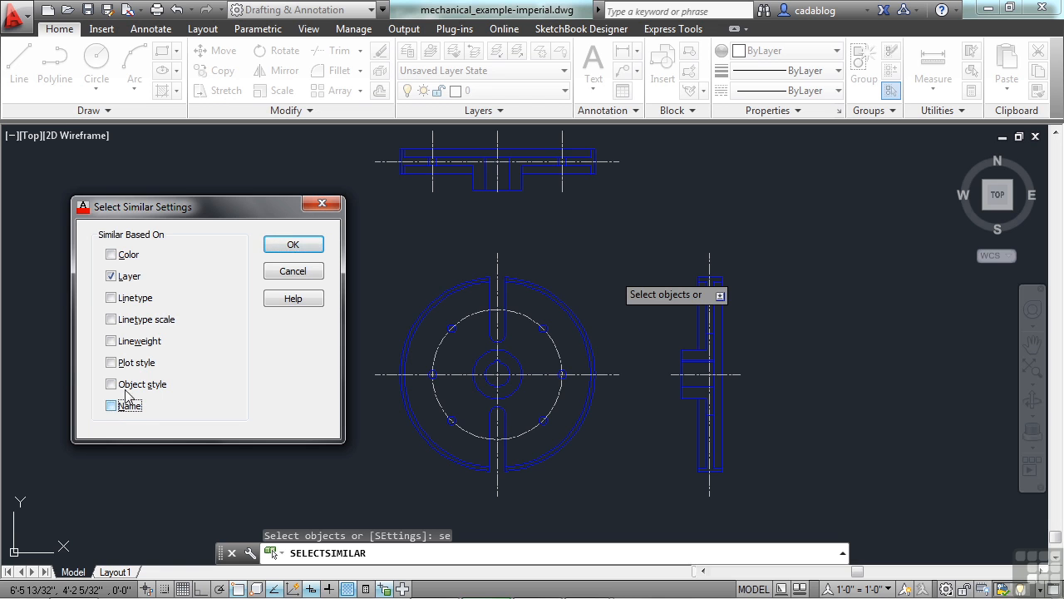
click(293, 244)
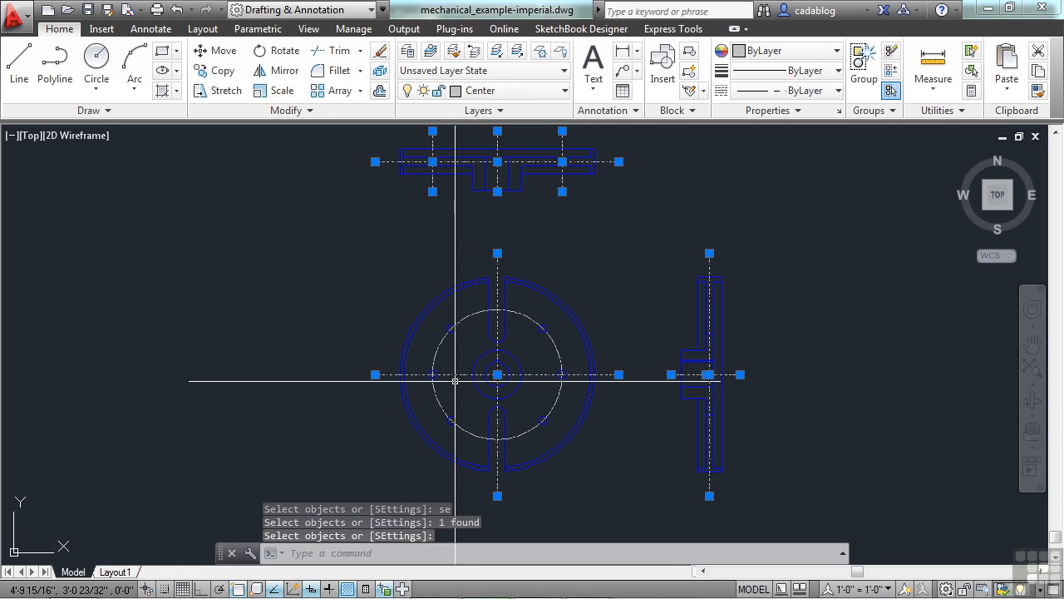
mouse_move(455, 374)
text(se)
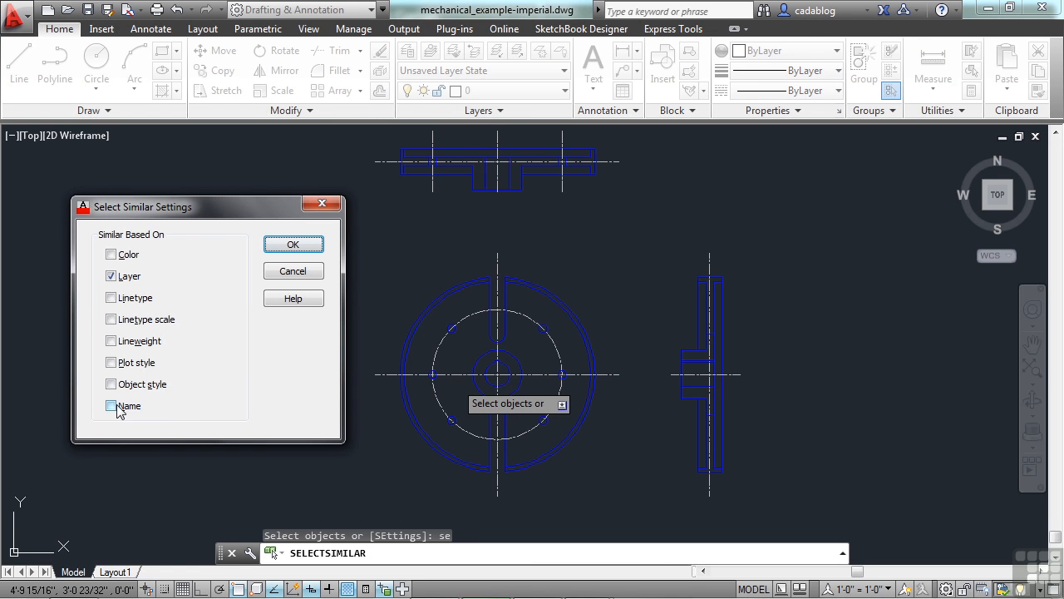
Step: Re-enable Name matching alongside Layer, confirm, and cancel SELECTSIMILAR with Esc
click(111, 405)
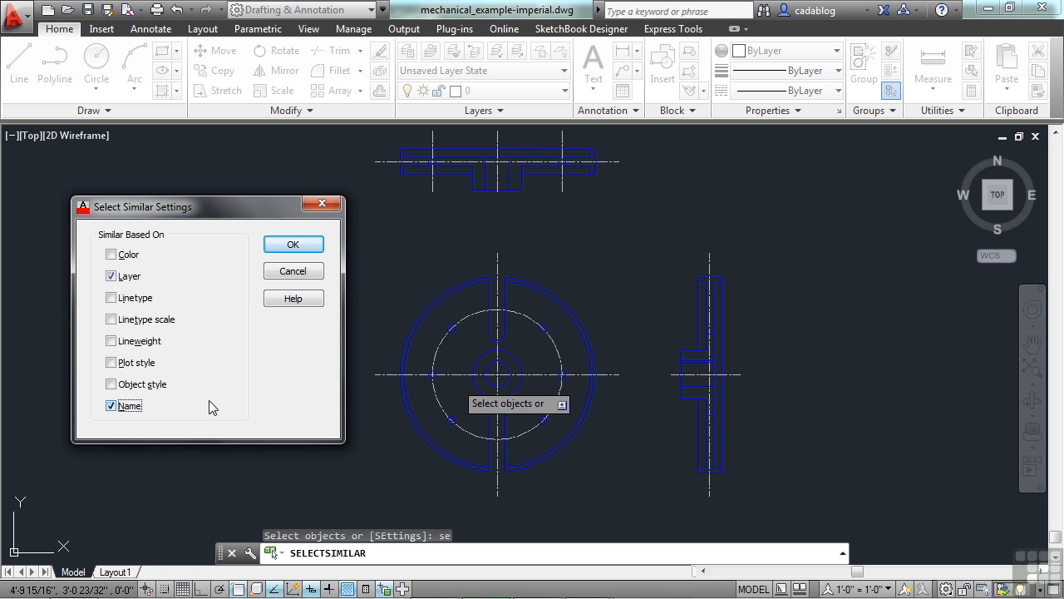
mouse_move(256, 385)
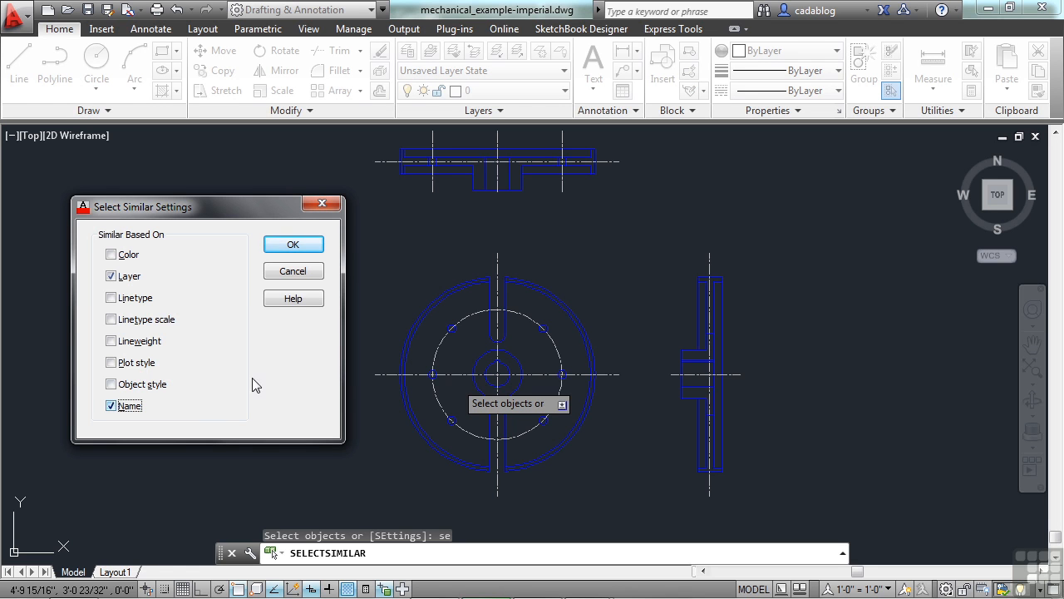
click(293, 243)
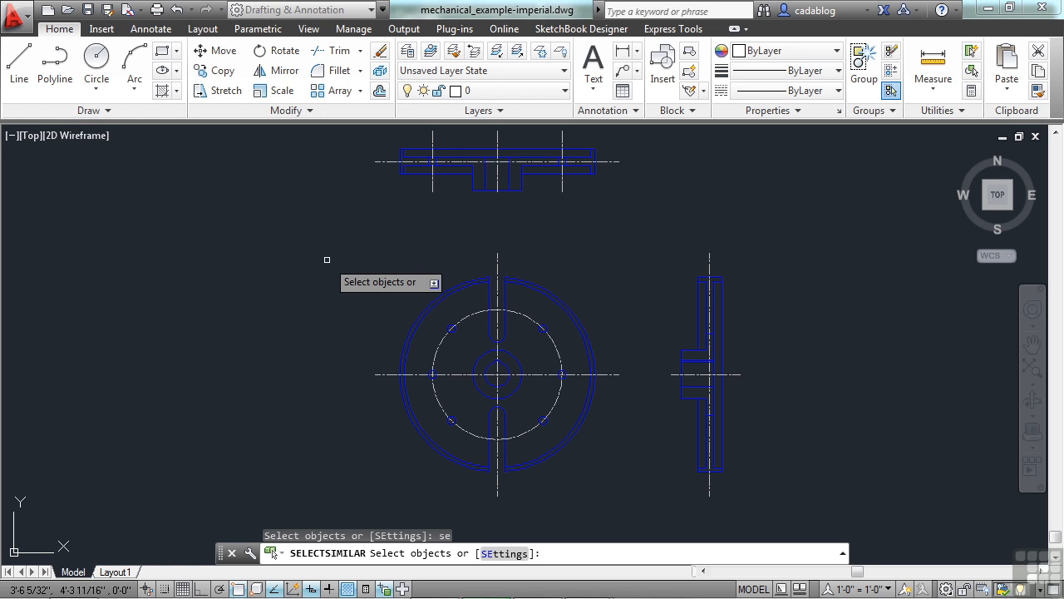
key(Escape)
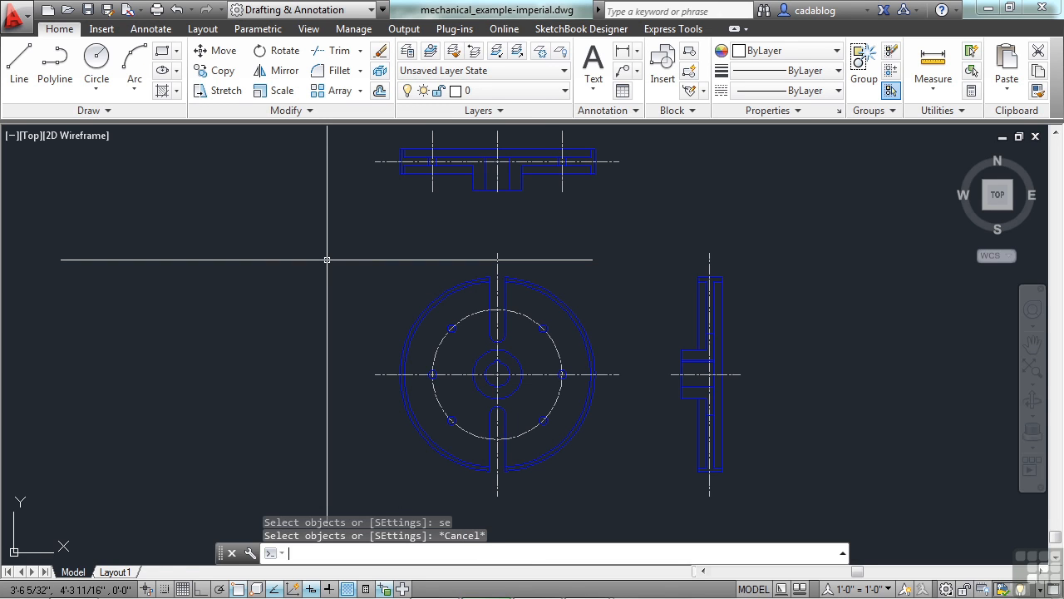